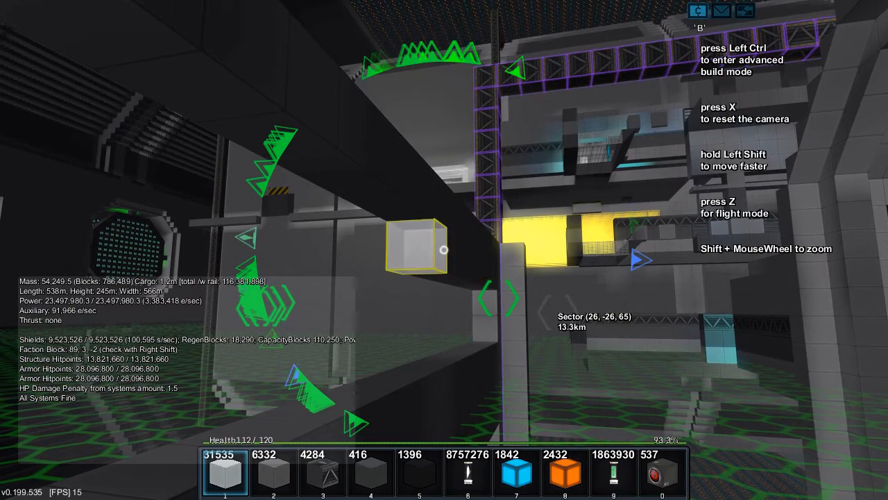
pyautogui.moveTo(444, 249)
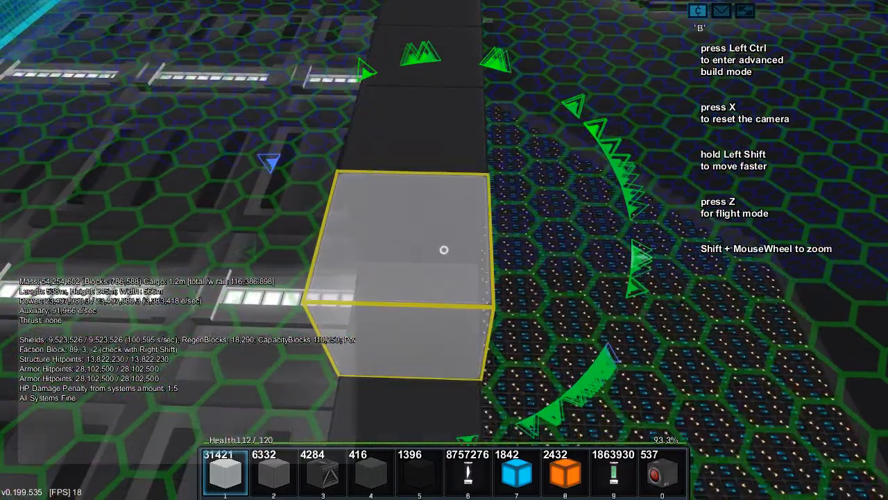
pyautogui.moveTo(444, 250)
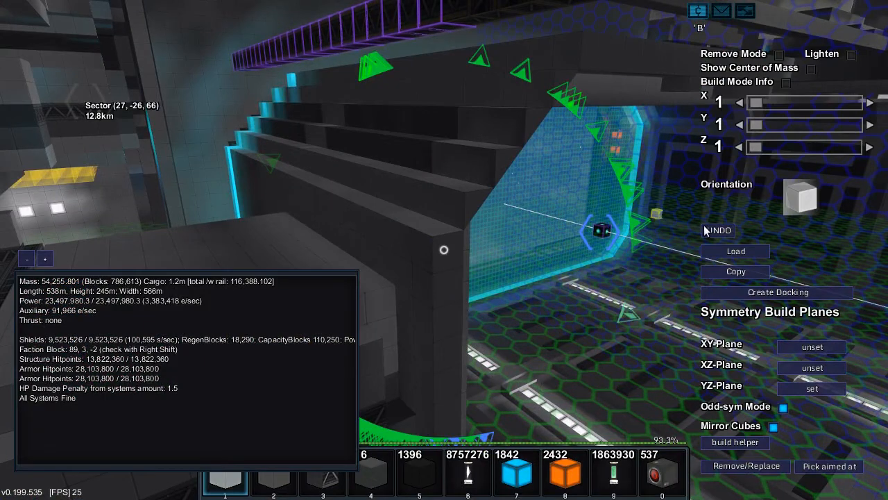
pyautogui.moveTo(873, 125)
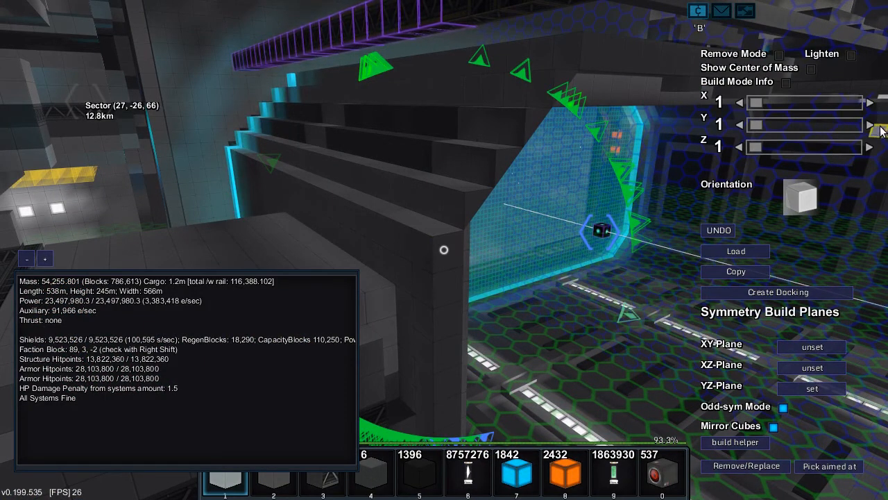
# Step: Set build height to 7 and place seven-block-tall grey hull columns along the wall
pyautogui.click(873, 125)
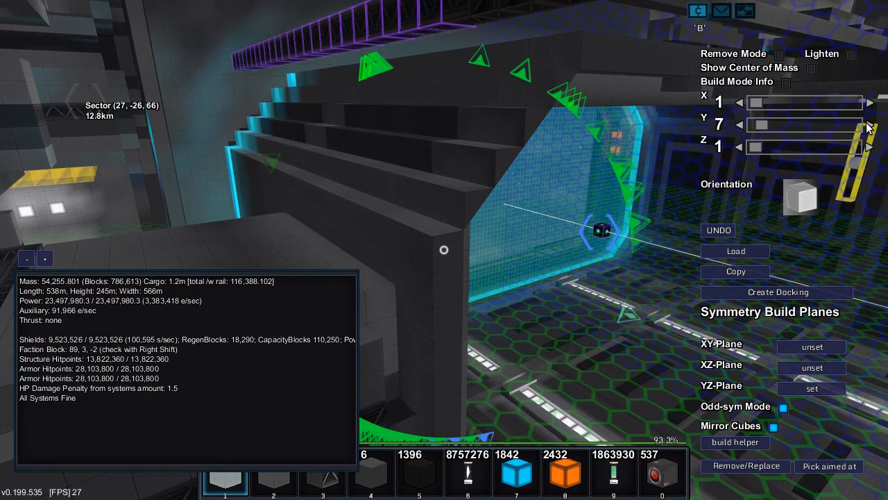
pyautogui.click(870, 124)
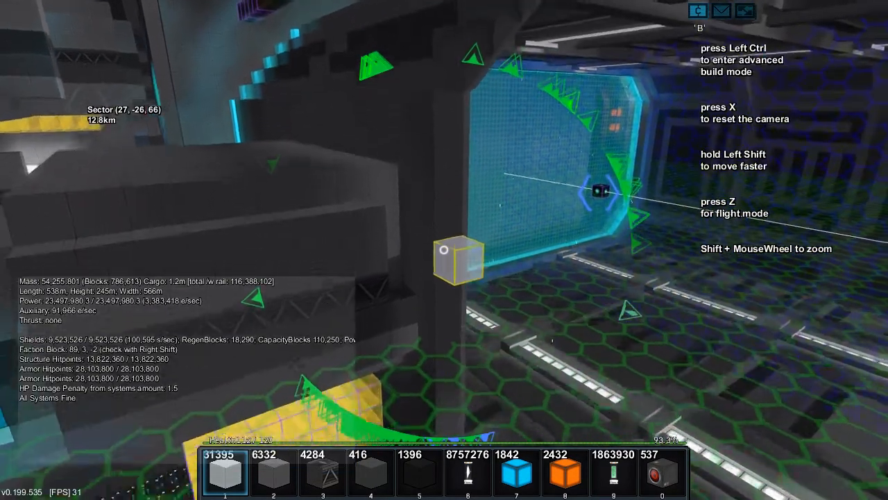
pyautogui.press('ctrl')
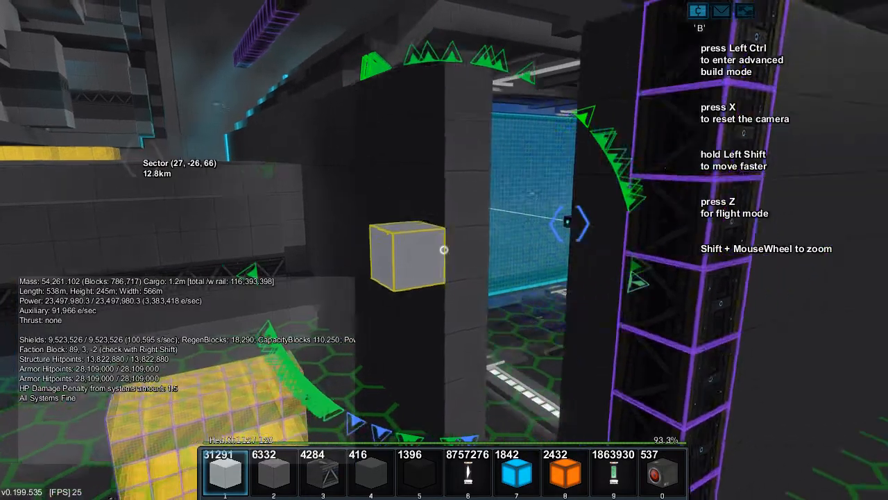
pyautogui.press('ctrl')
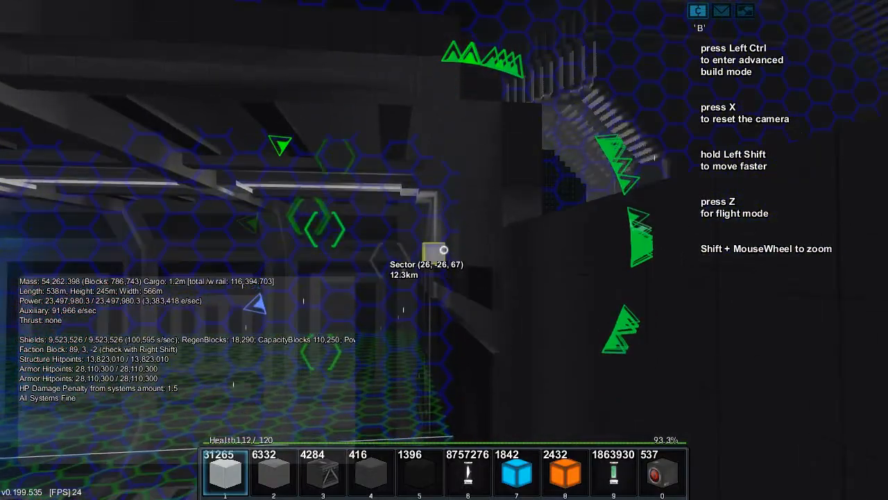
# Step: Adjust the placement size and add more tall hull columns beside the blue window
pyautogui.press('ctrl')
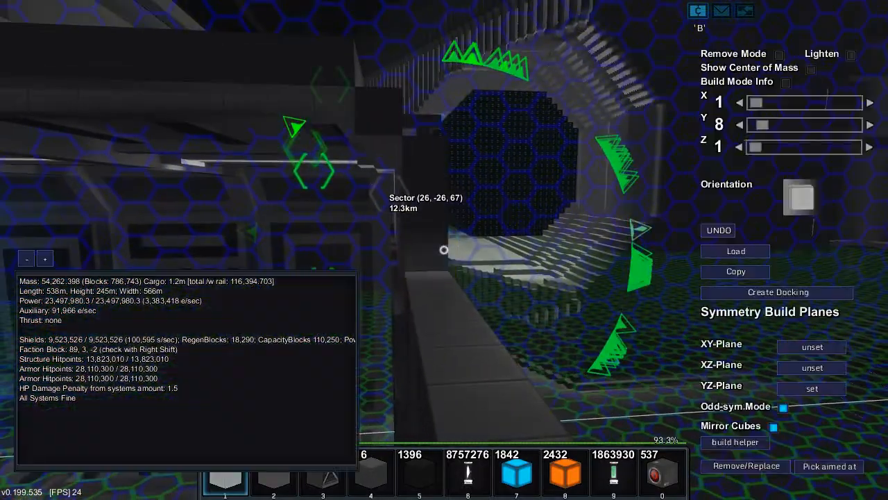
pyautogui.click(739, 125)
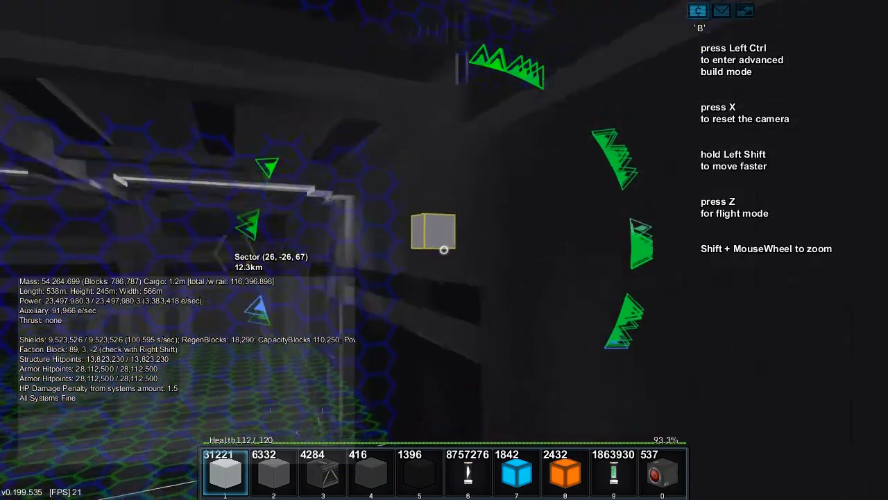
pyautogui.press('ctrl')
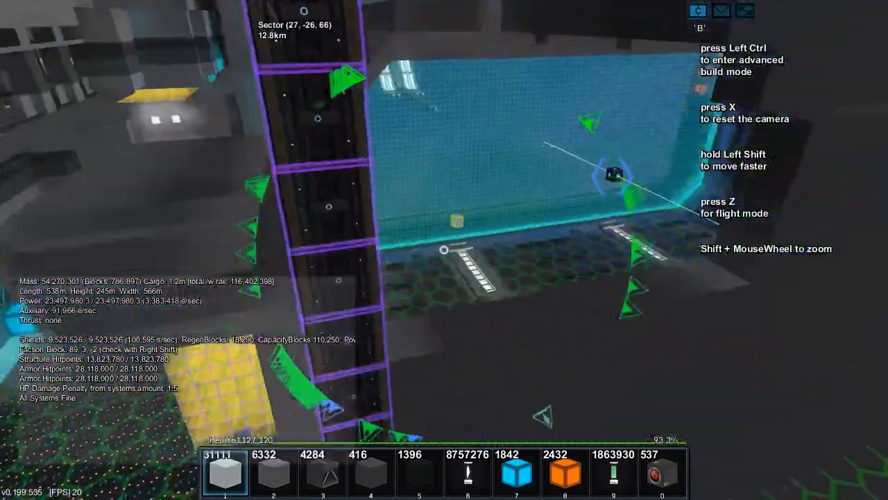
pyautogui.press('ctrl')
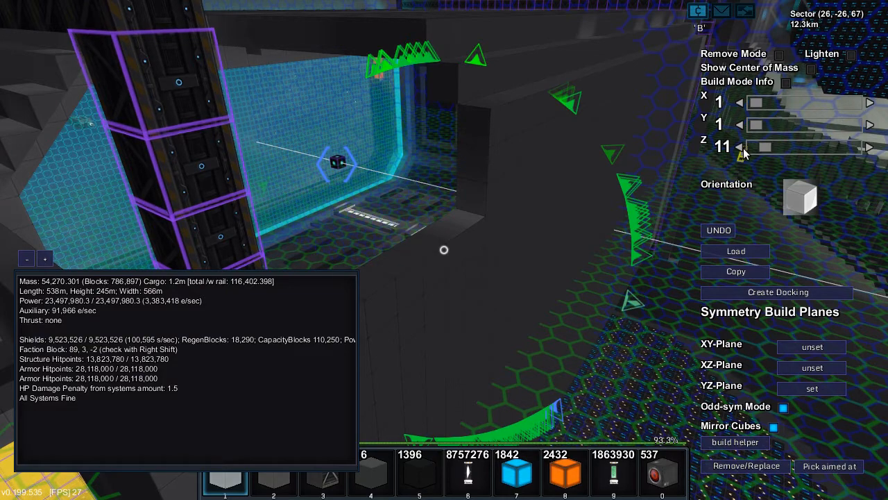
# Step: Lower placement depth from 11 to 7 and place seven-block hull rows on the upper wall
pyautogui.click(740, 147)
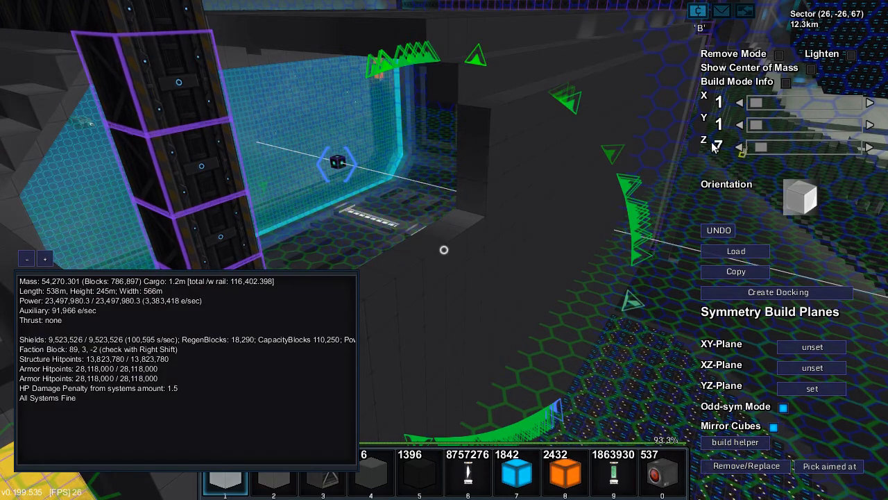
pyautogui.click(870, 146)
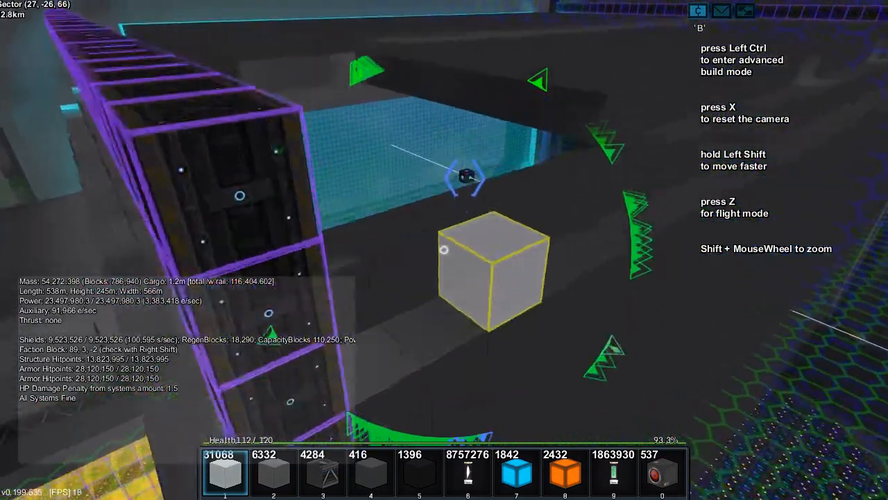
pyautogui.press('ctrl')
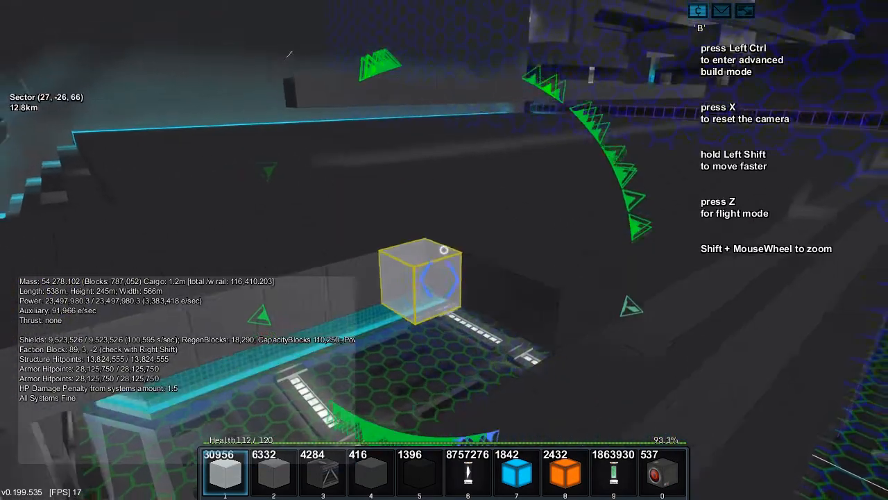
pyautogui.press('ctrl')
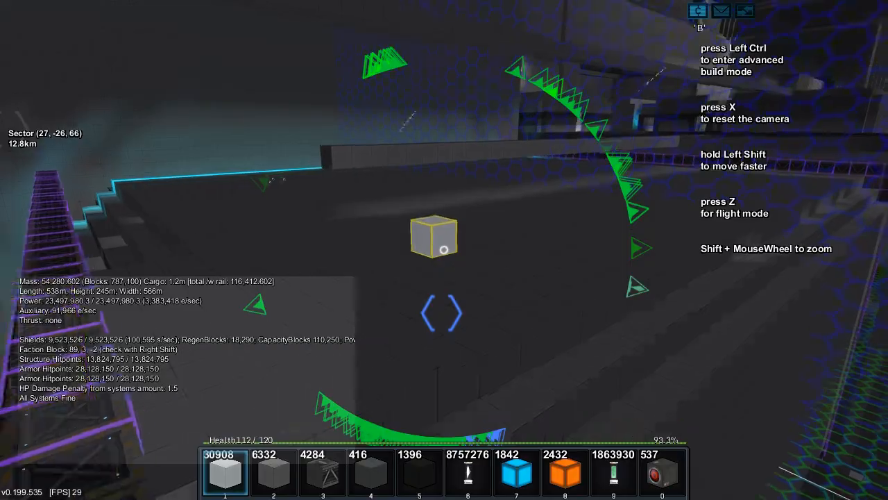
pyautogui.moveTo(444, 250)
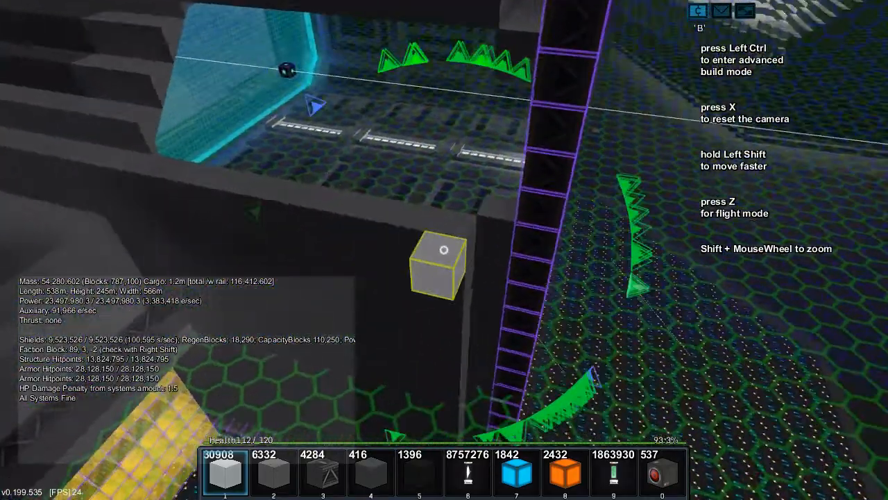
pyautogui.moveTo(444, 250)
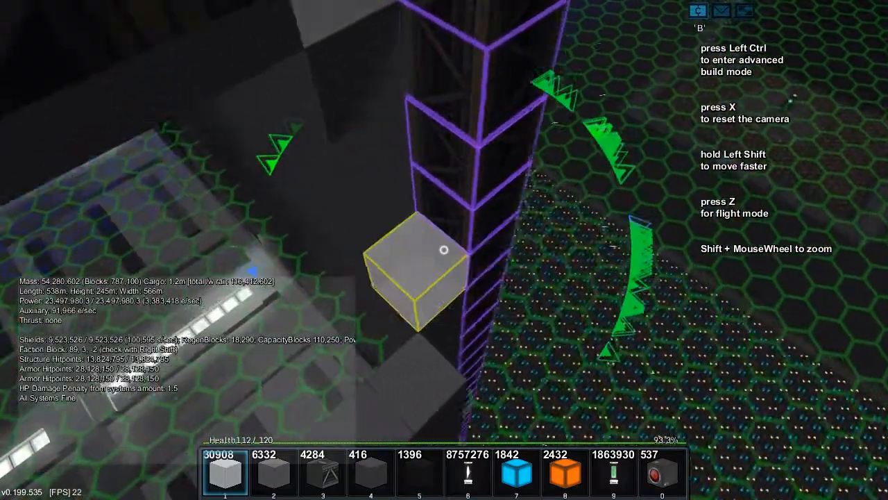